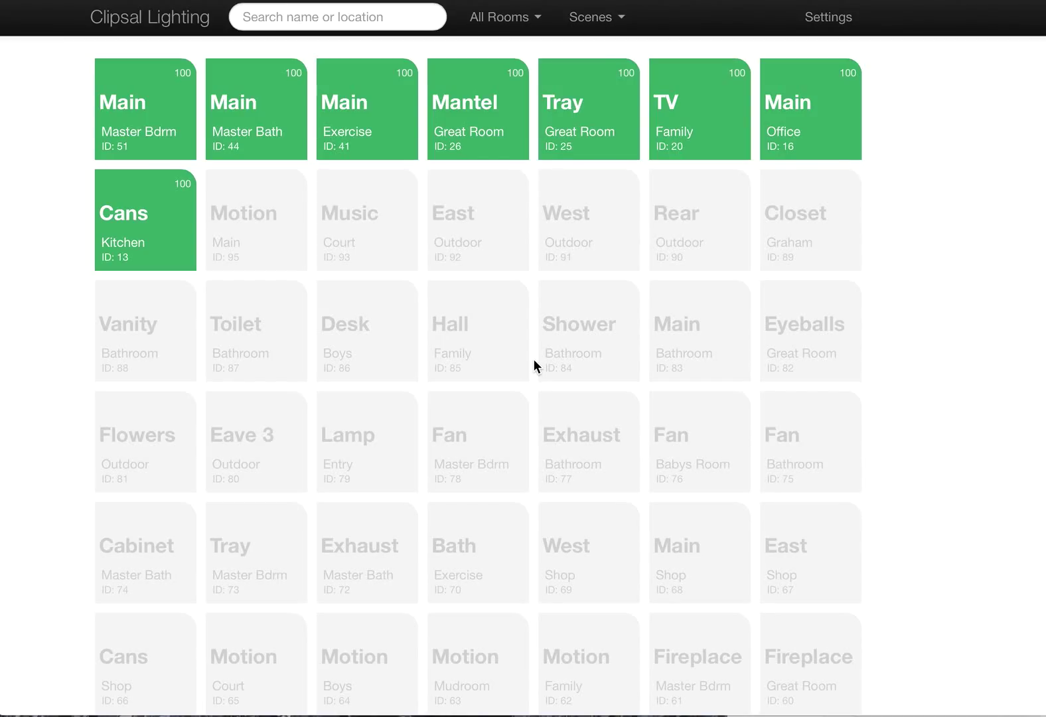
mouse_move(317, 181)
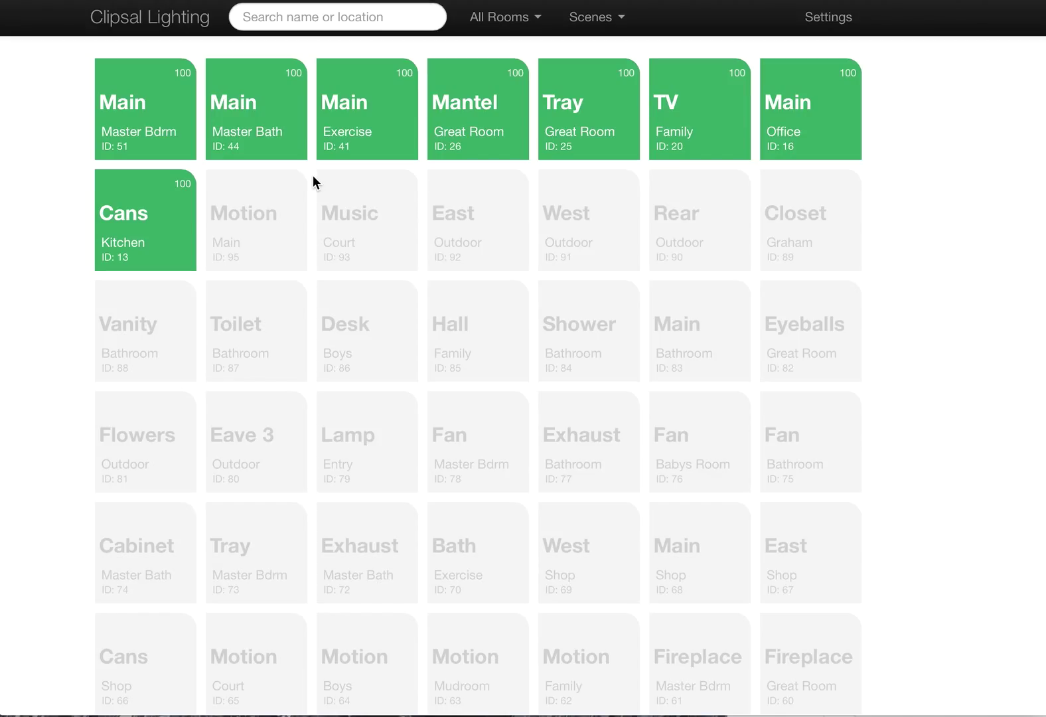
mouse_move(463, 115)
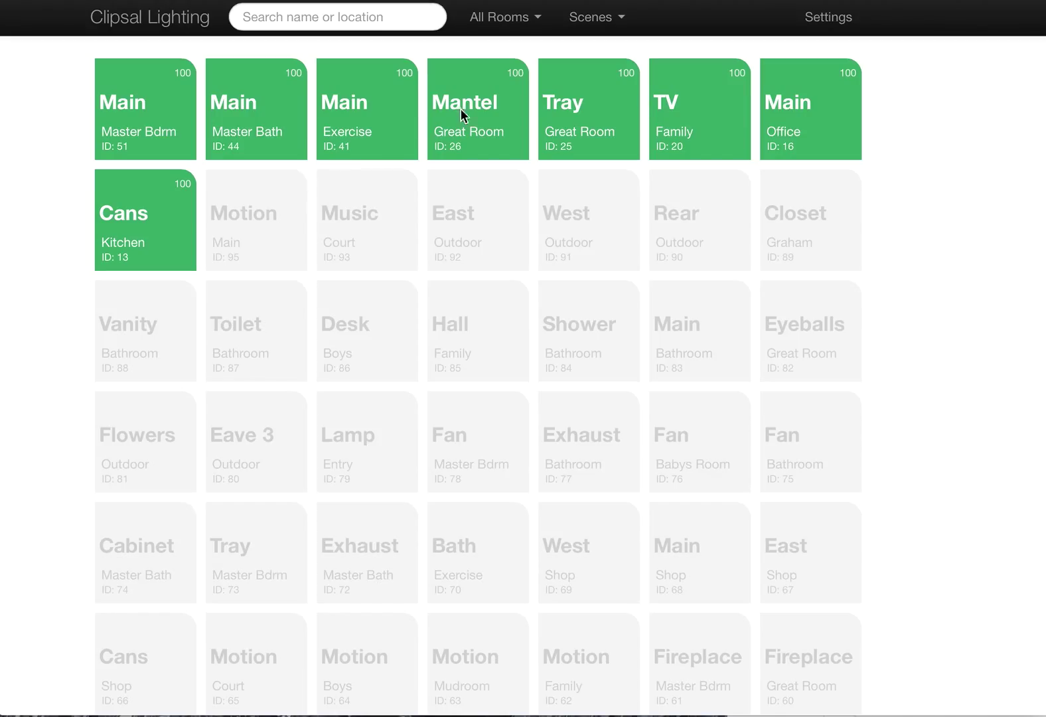
mouse_move(514, 22)
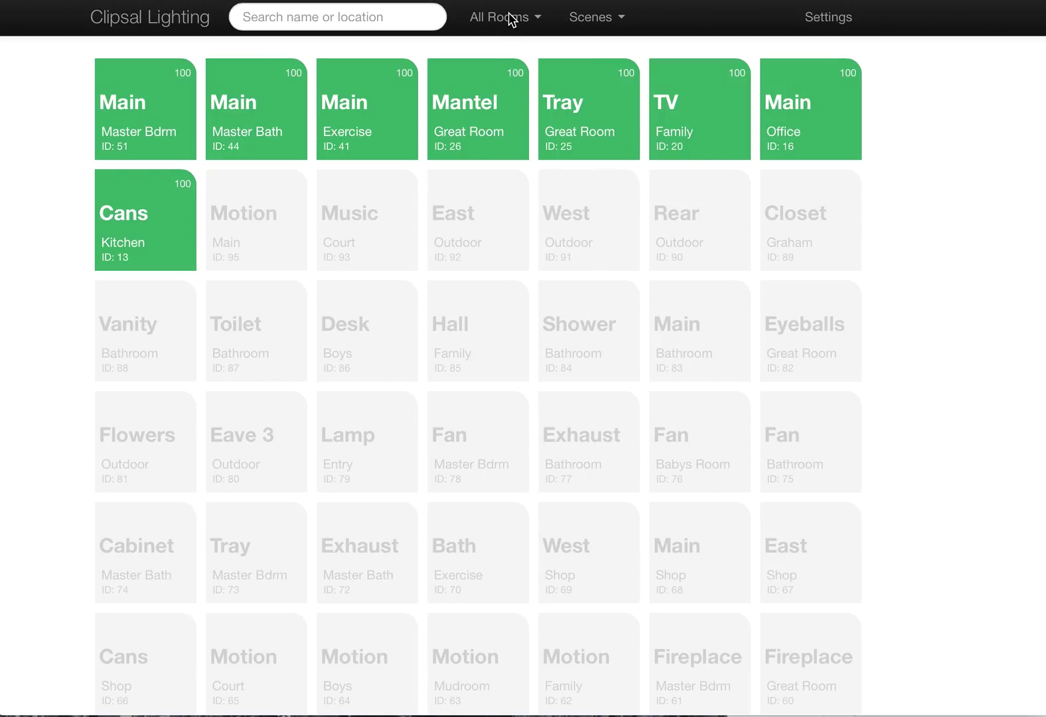
Search the lights by name, narrowing the text to find the Master lights
left_click(499, 16)
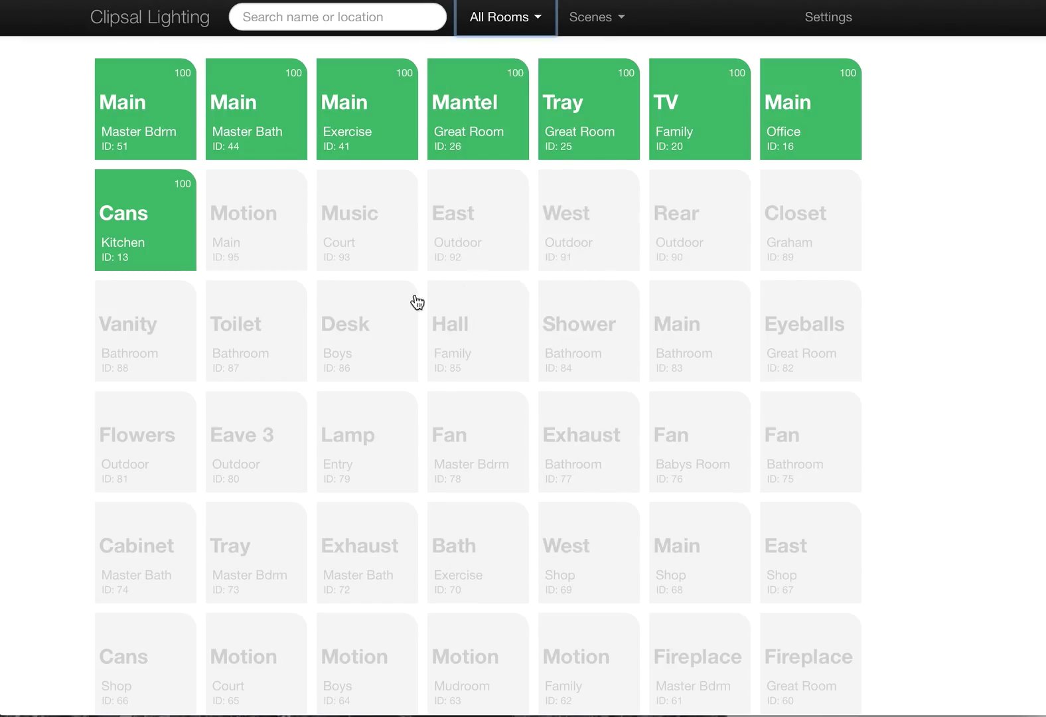
left_click(339, 17)
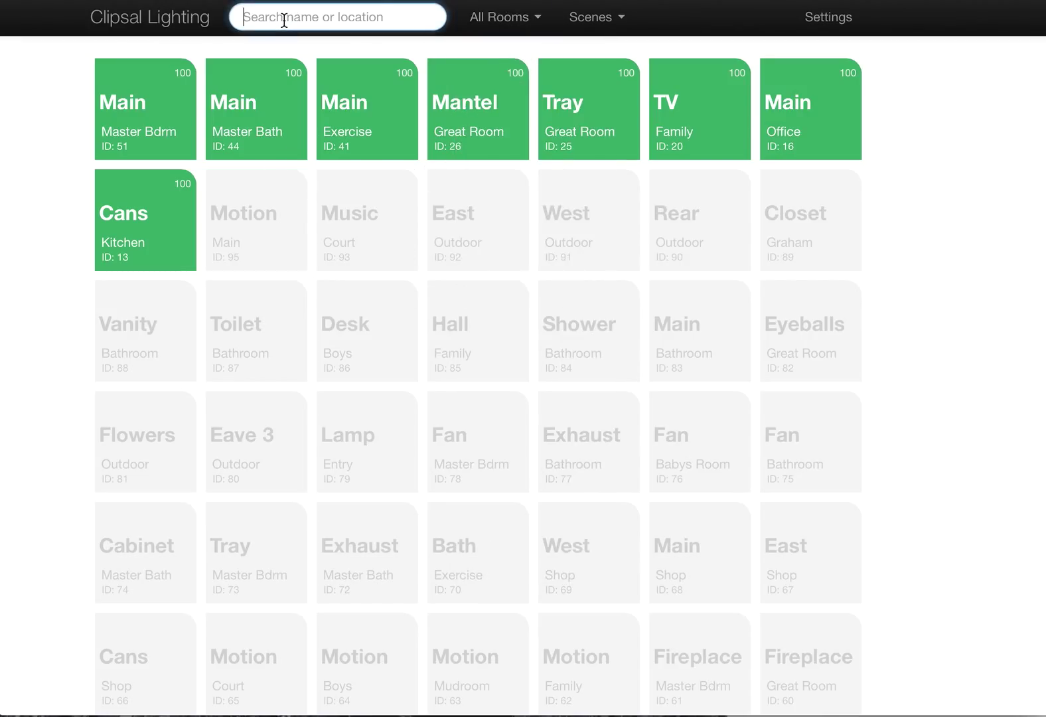
type("master")
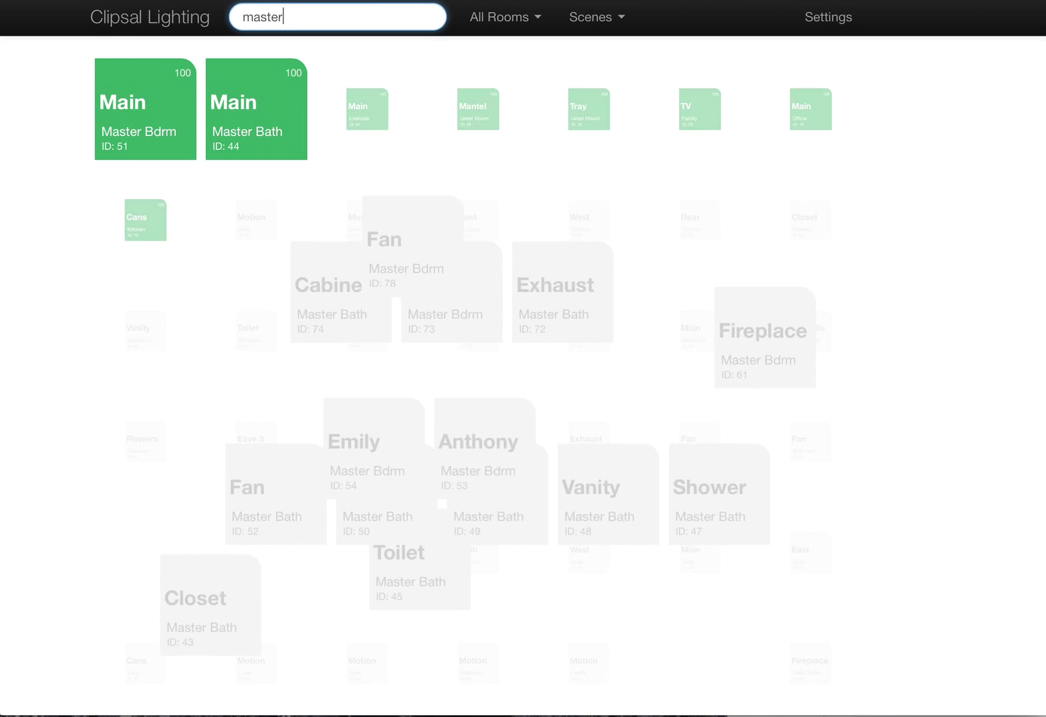
key("BackSpace")
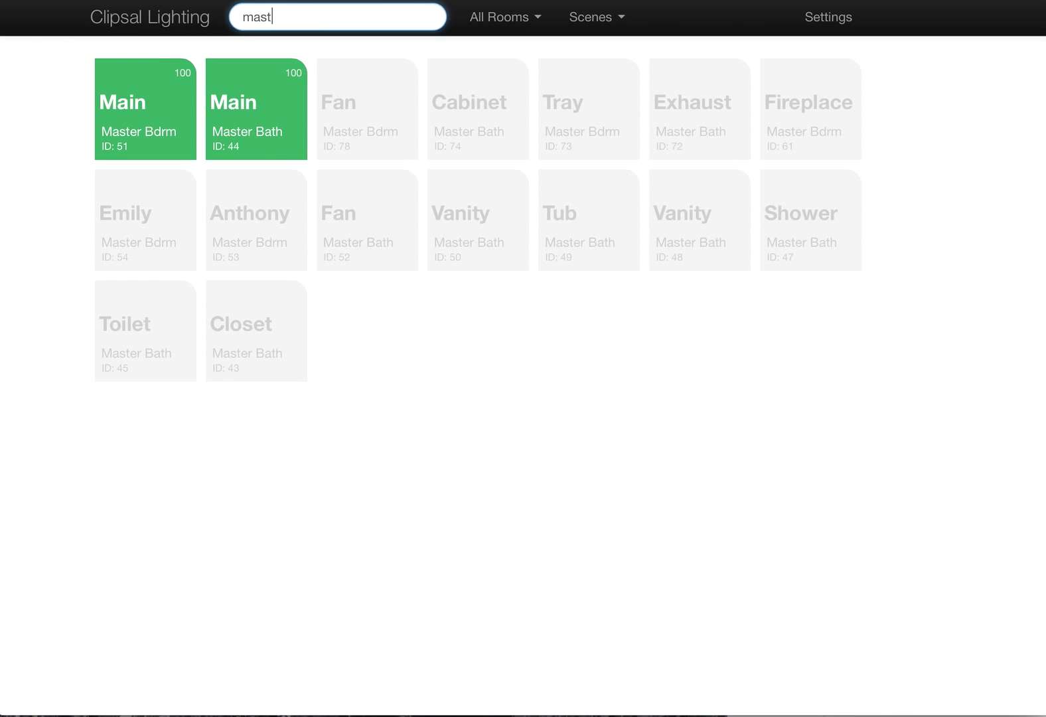
type("ha")
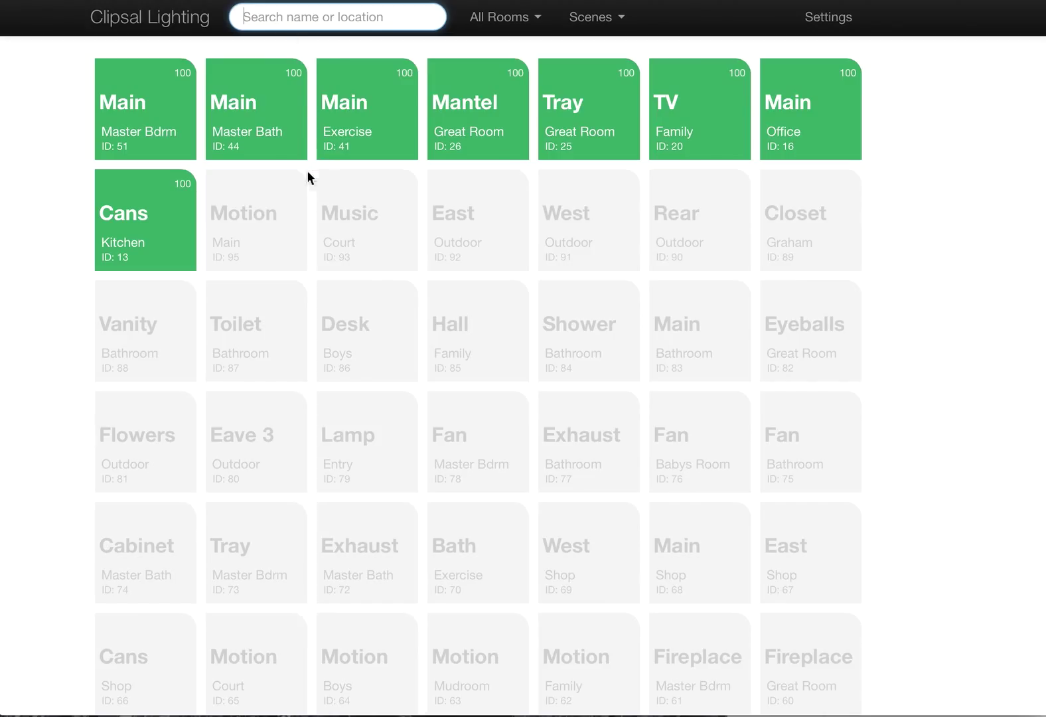
mouse_move(337, 217)
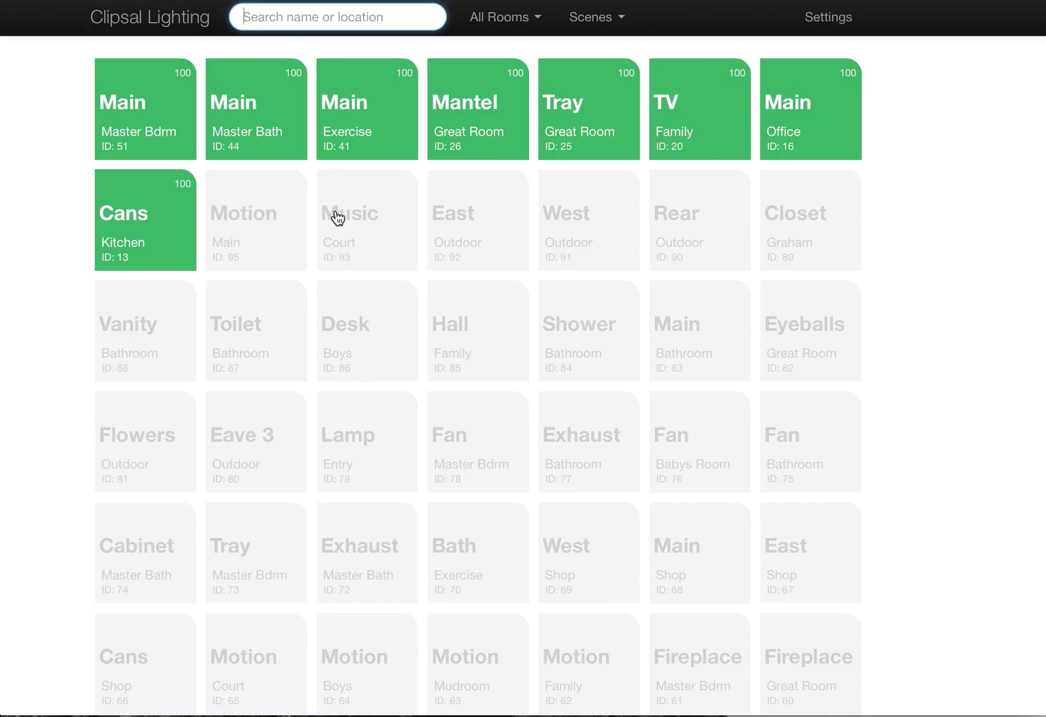
mouse_move(430, 374)
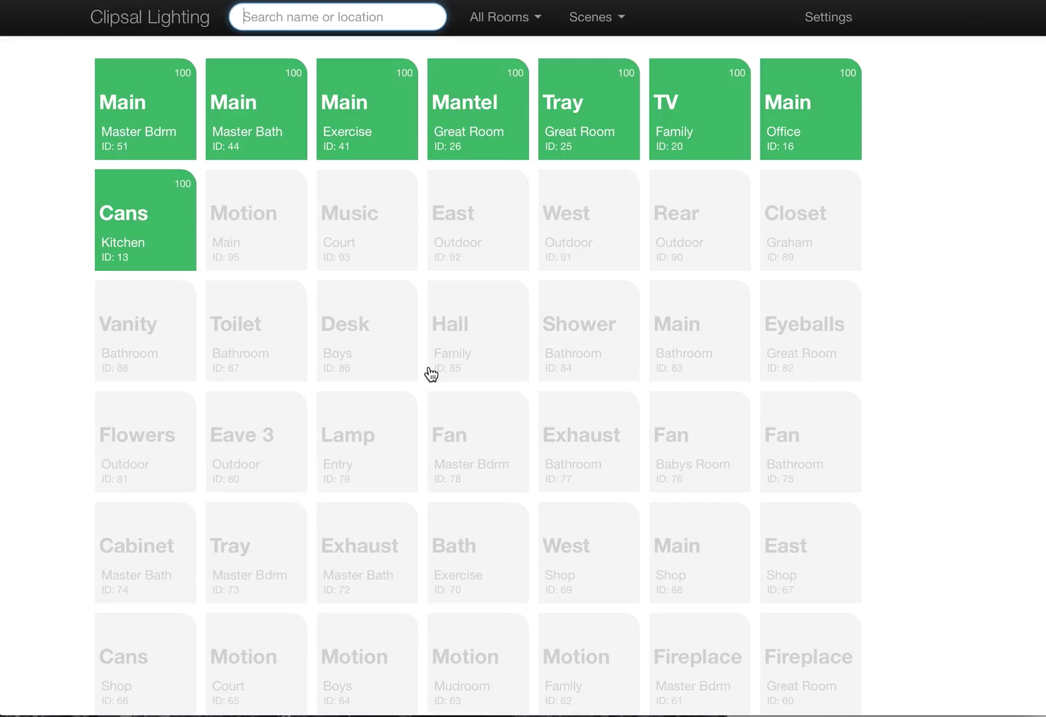
mouse_move(374, 324)
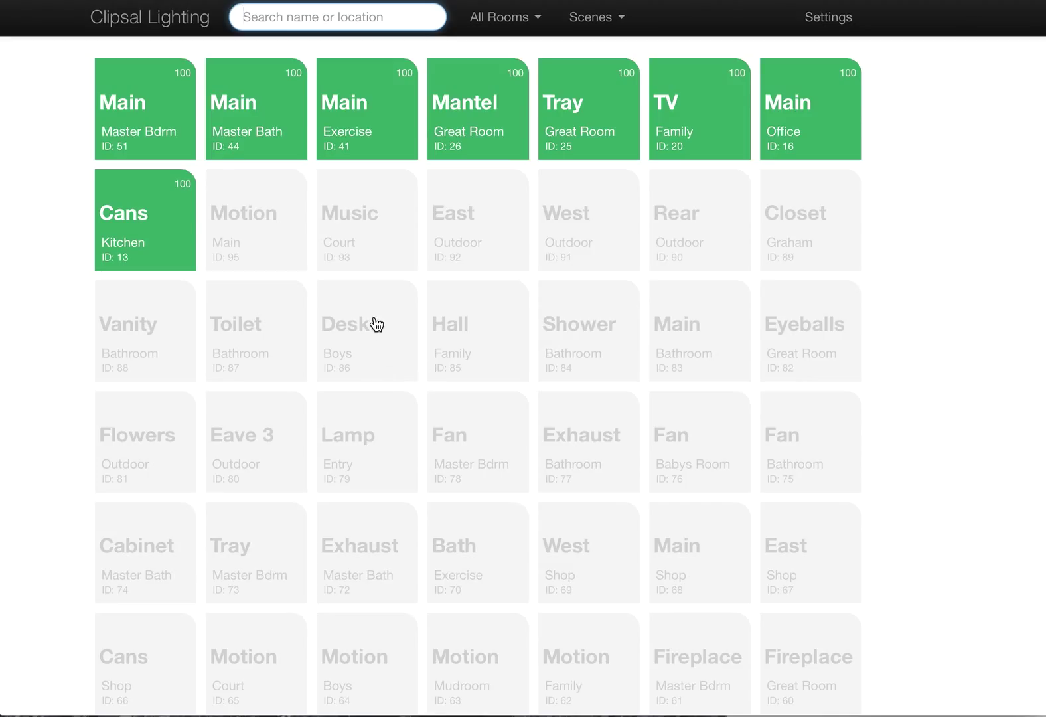
mouse_move(380, 341)
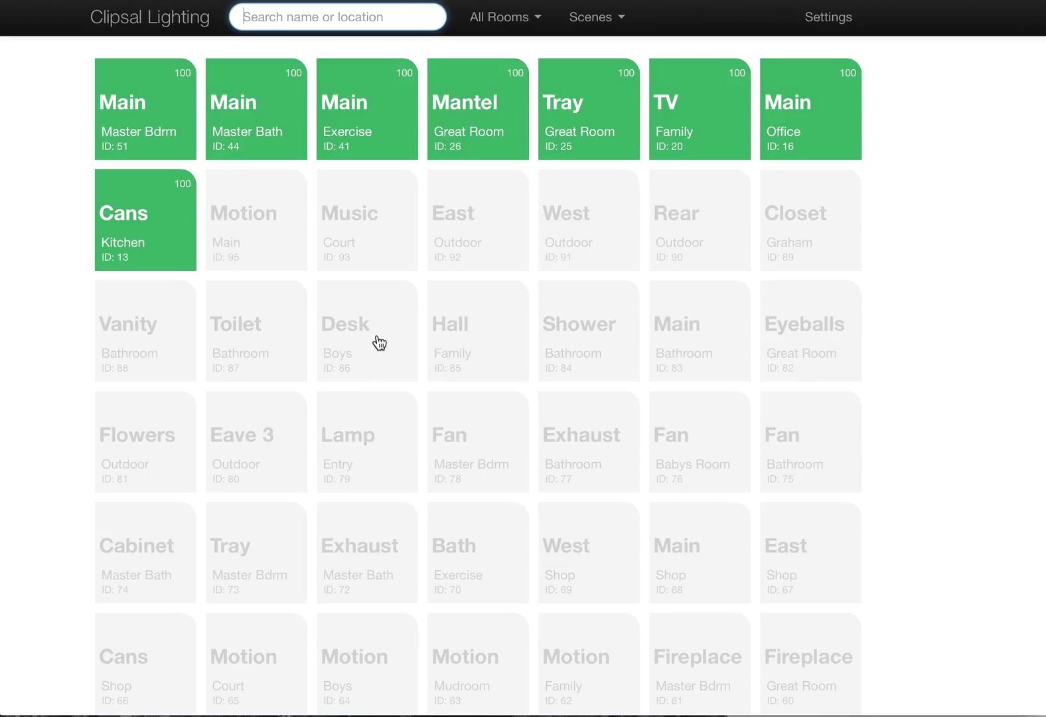
left_click(366, 340)
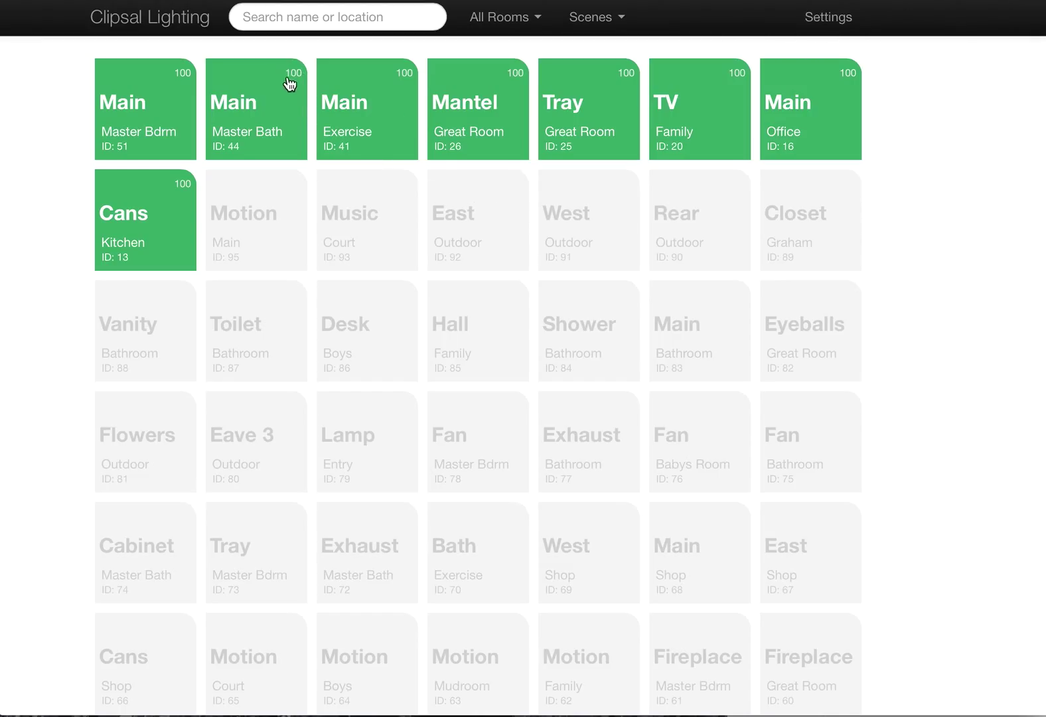
mouse_move(305, 78)
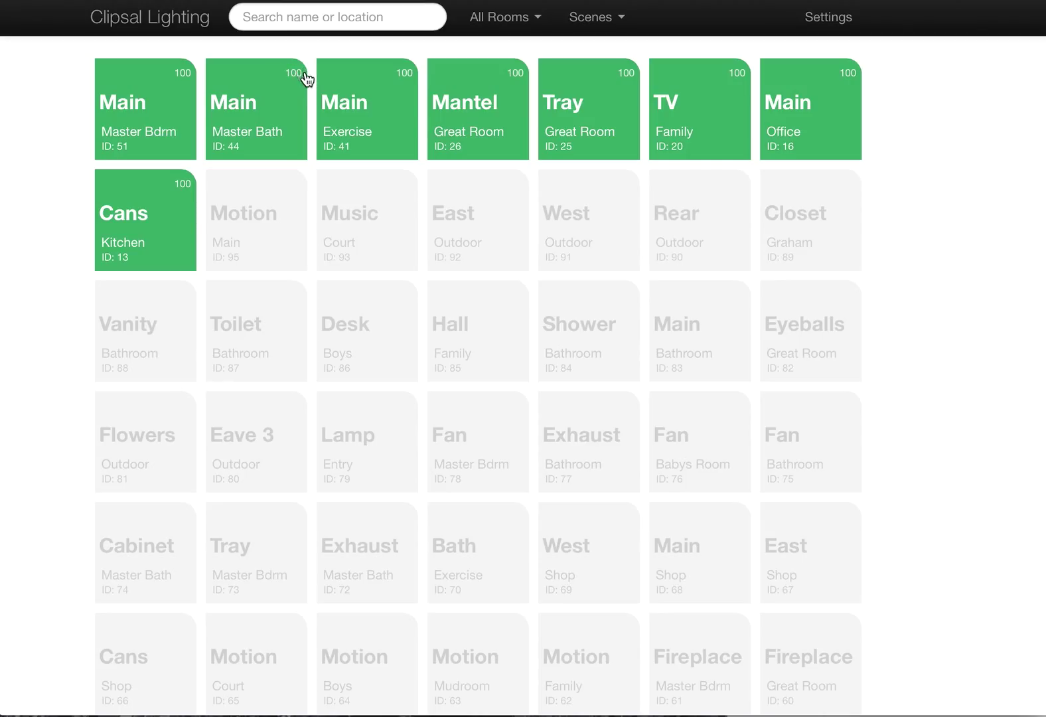
mouse_move(293, 120)
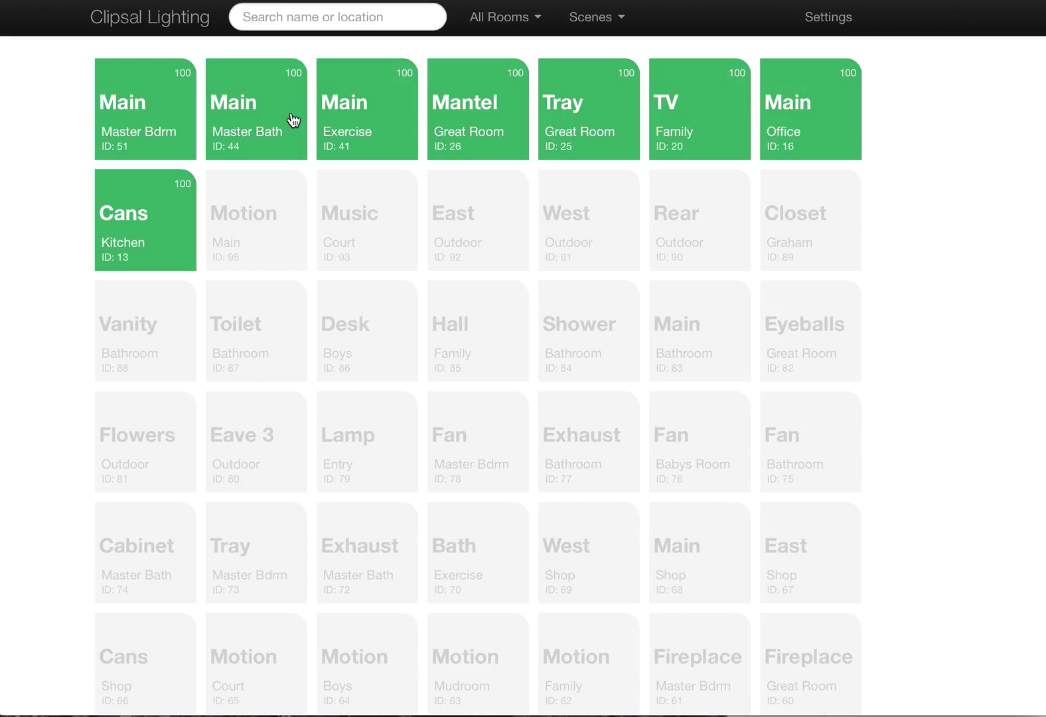
mouse_move(278, 107)
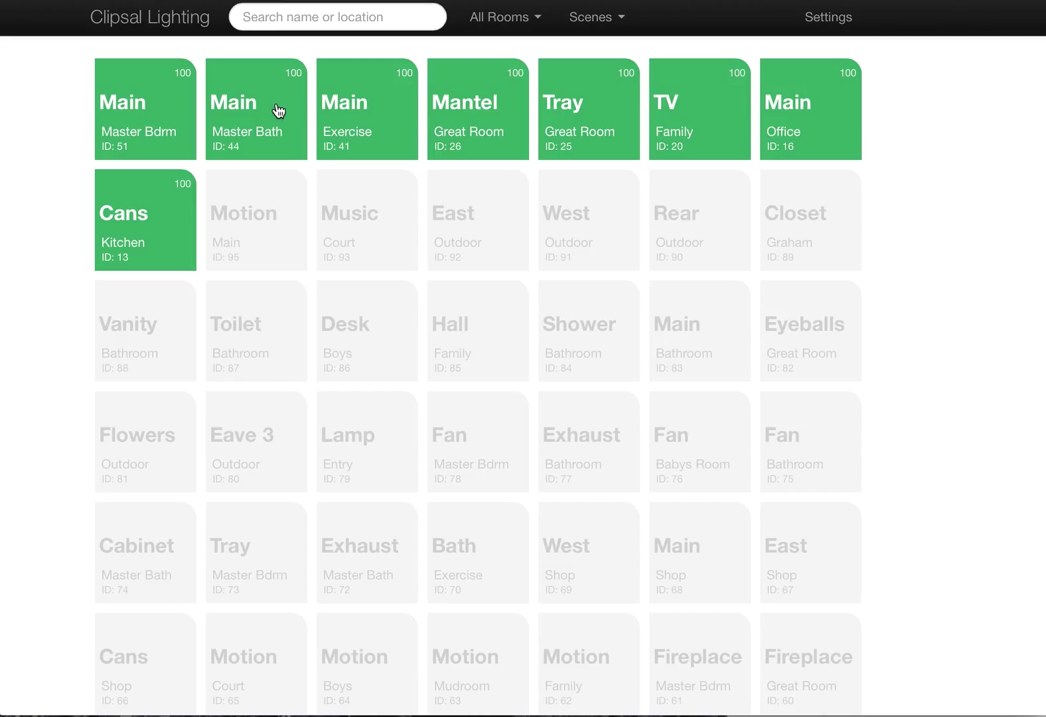
Dim and then brighten the Master Bath Main light, commit it, and switch it off
left_click(247, 107)
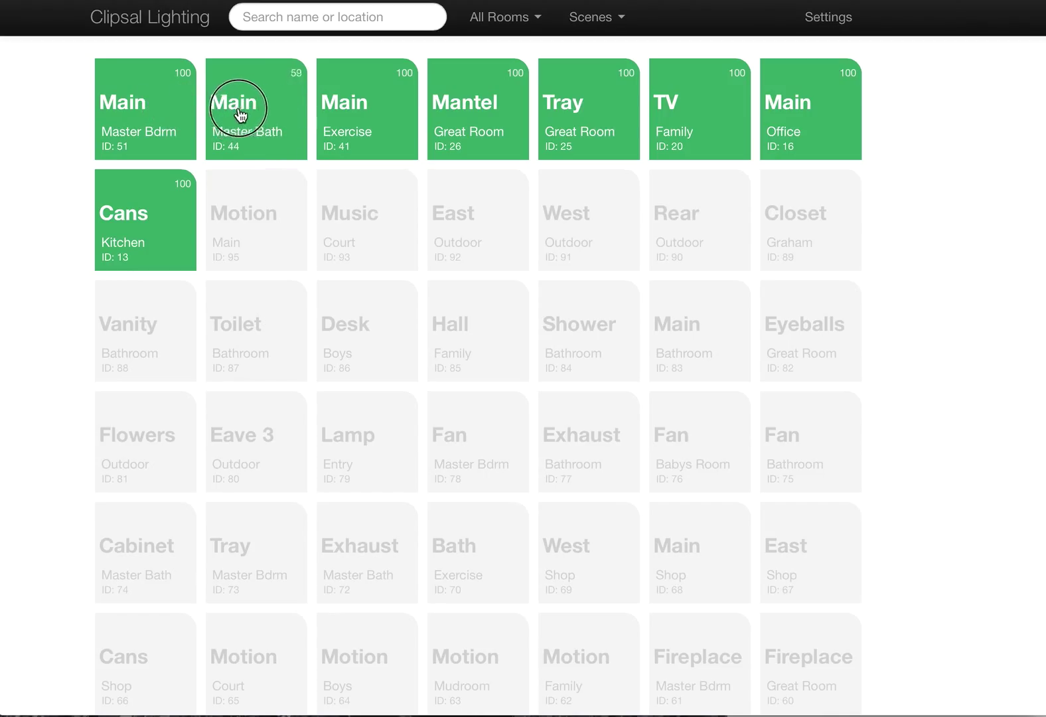
left_click(242, 108)
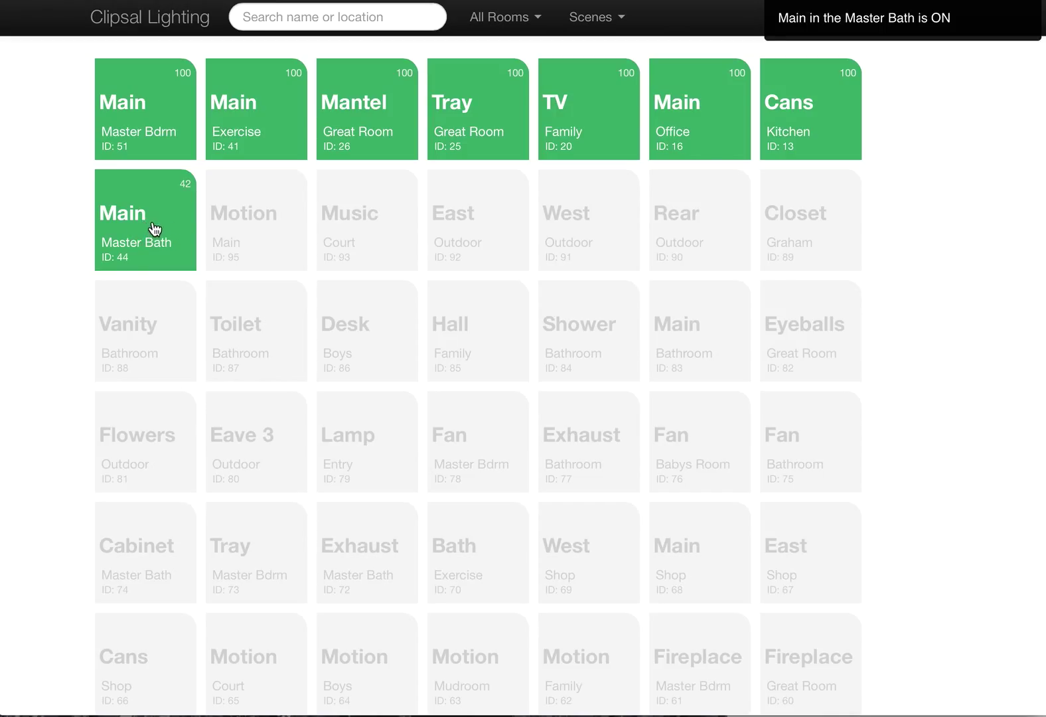
left_click(141, 218)
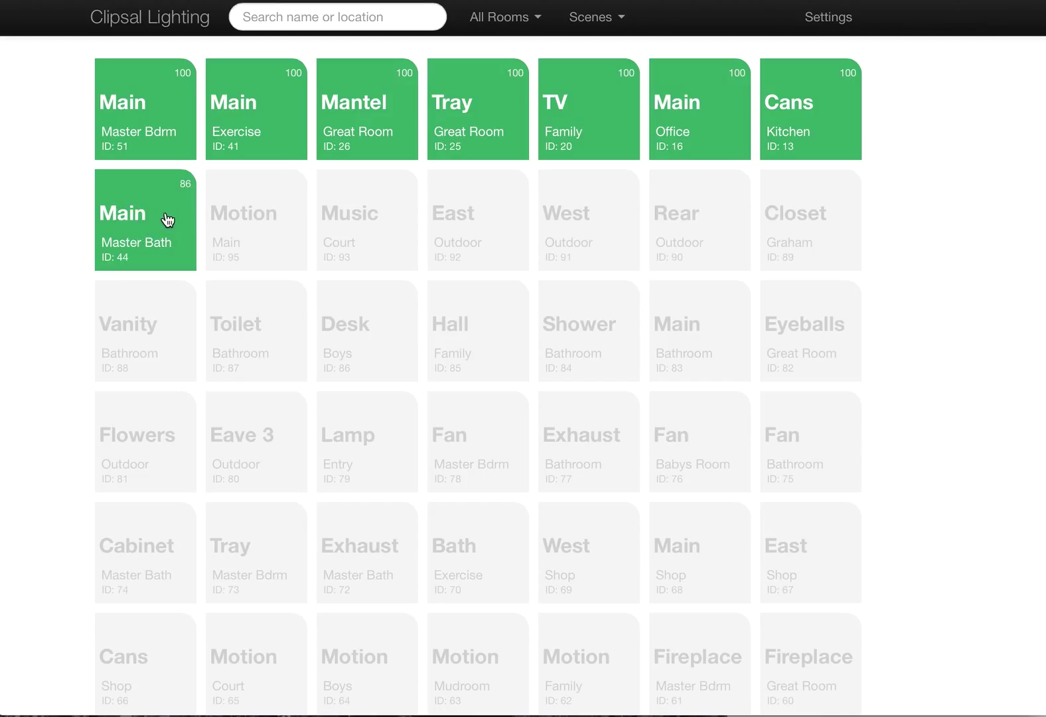
mouse_move(231, 298)
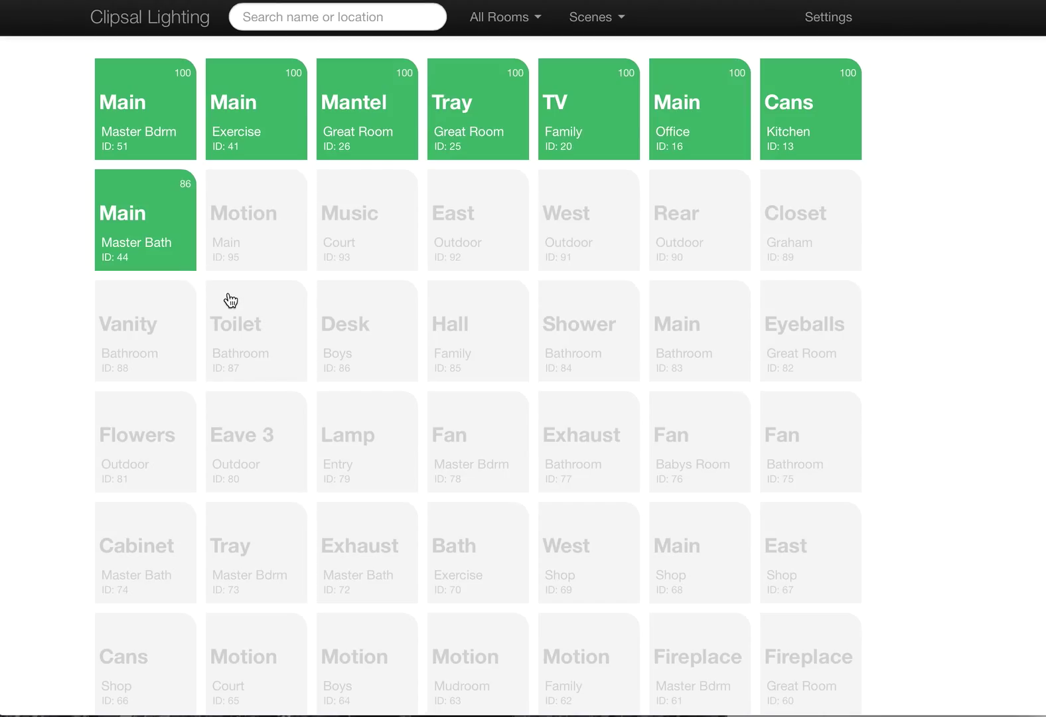
left_click(146, 219)
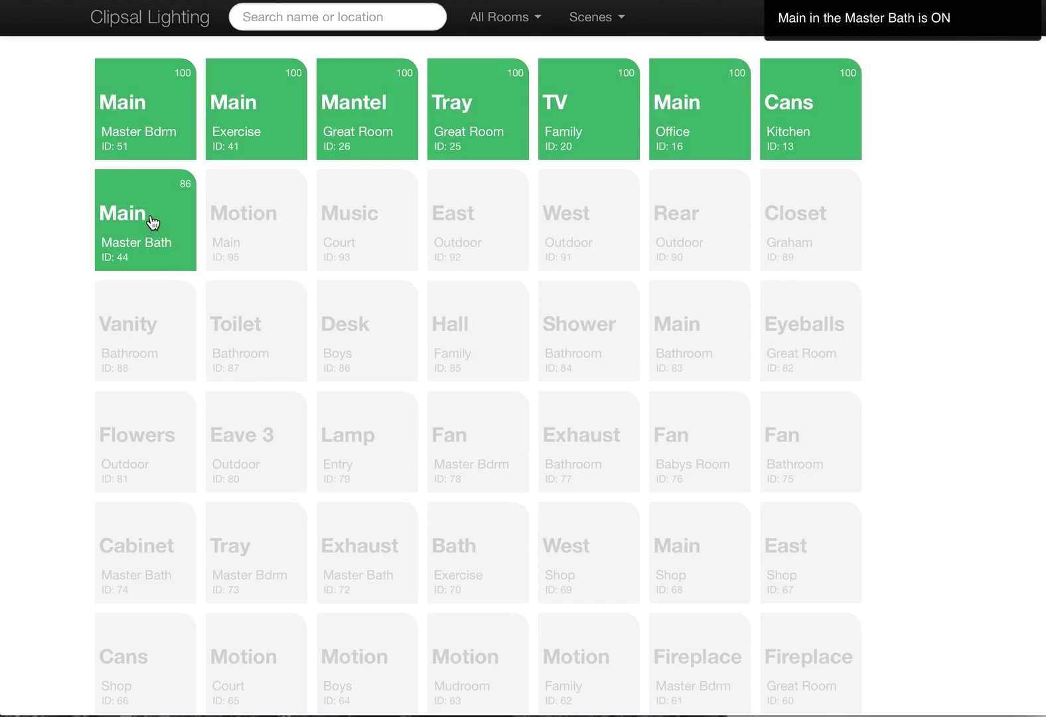
left_click(146, 219)
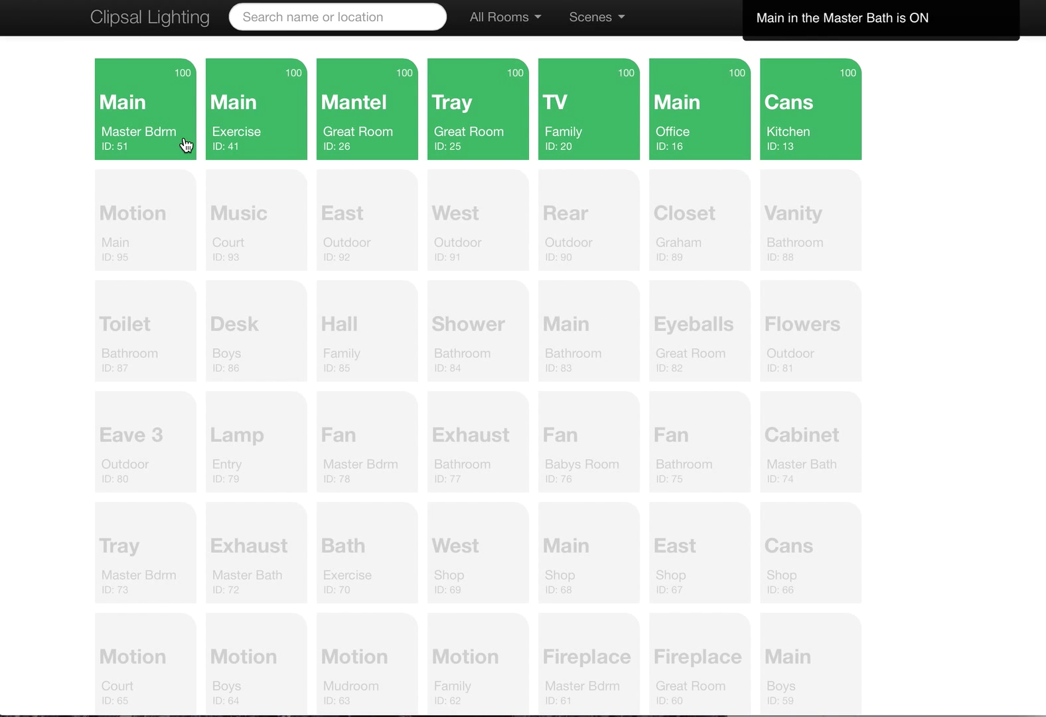
Dim the Master Bdrm Main light to 50 and confirm it, leaving six lights at 100
left_click(141, 113)
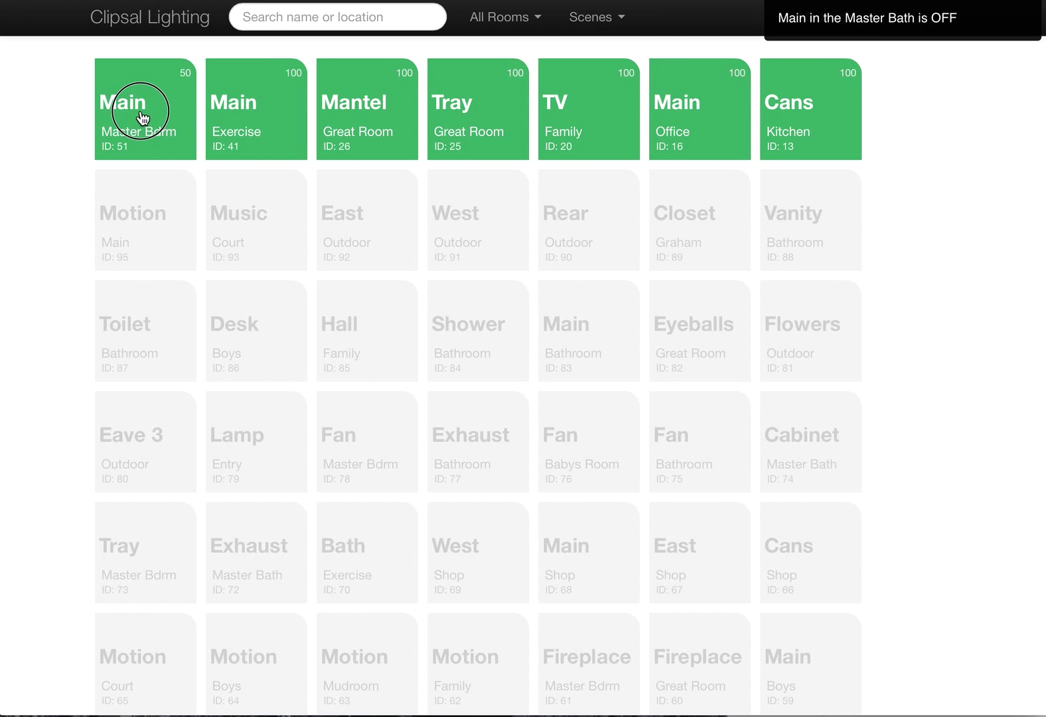
left_click(139, 112)
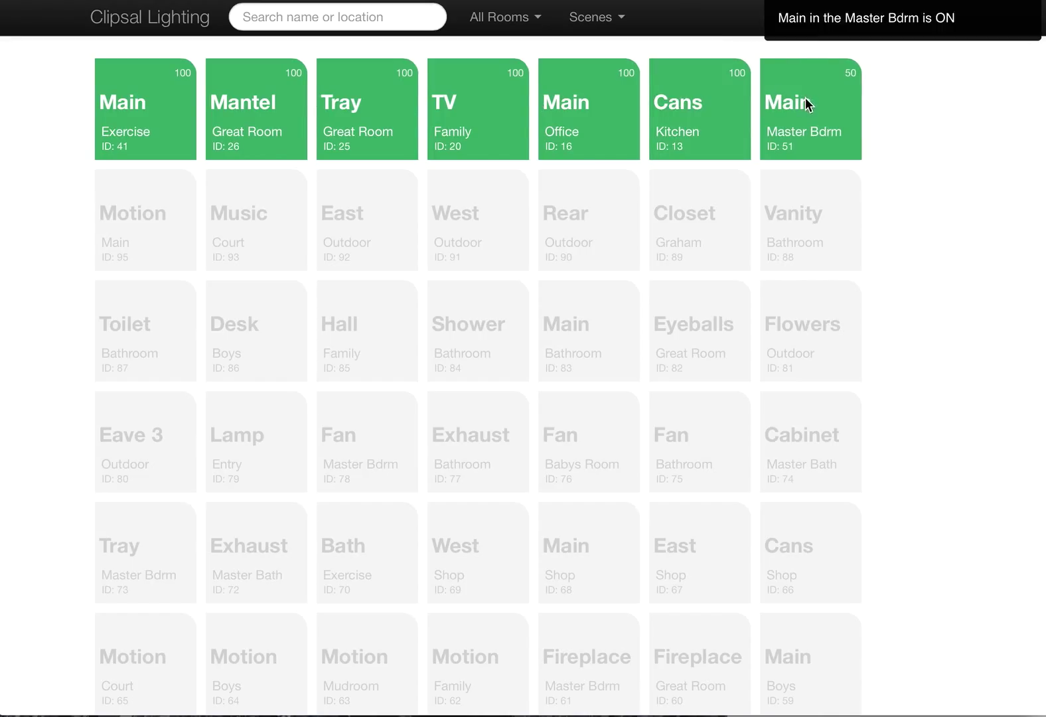
mouse_move(834, 105)
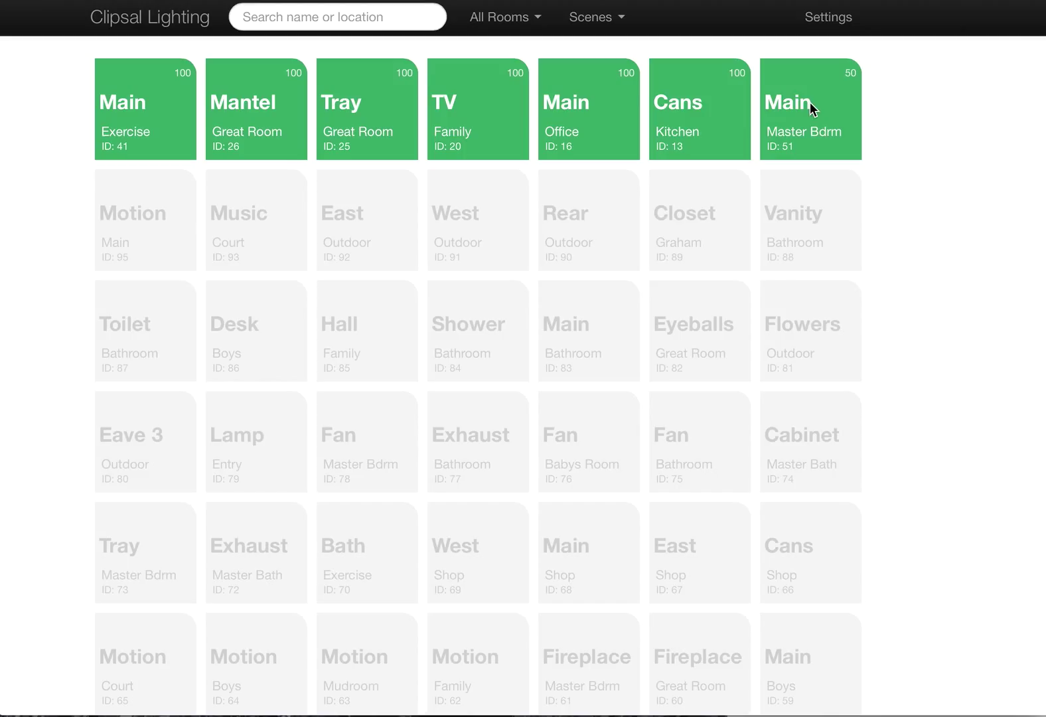
mouse_move(801, 112)
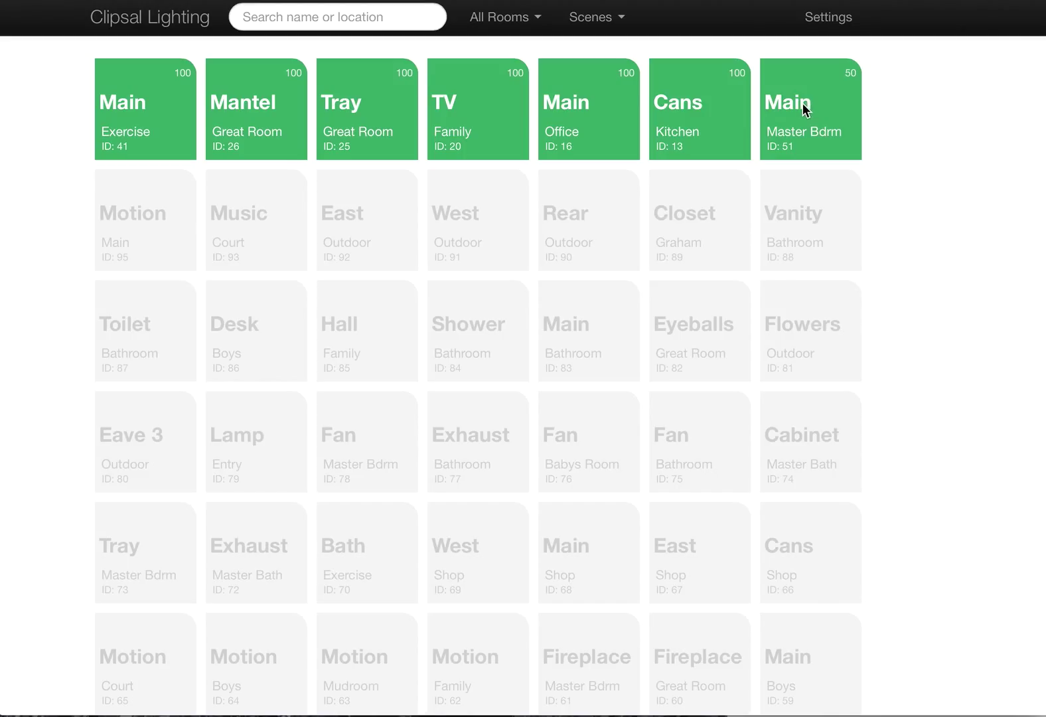
mouse_move(647, 143)
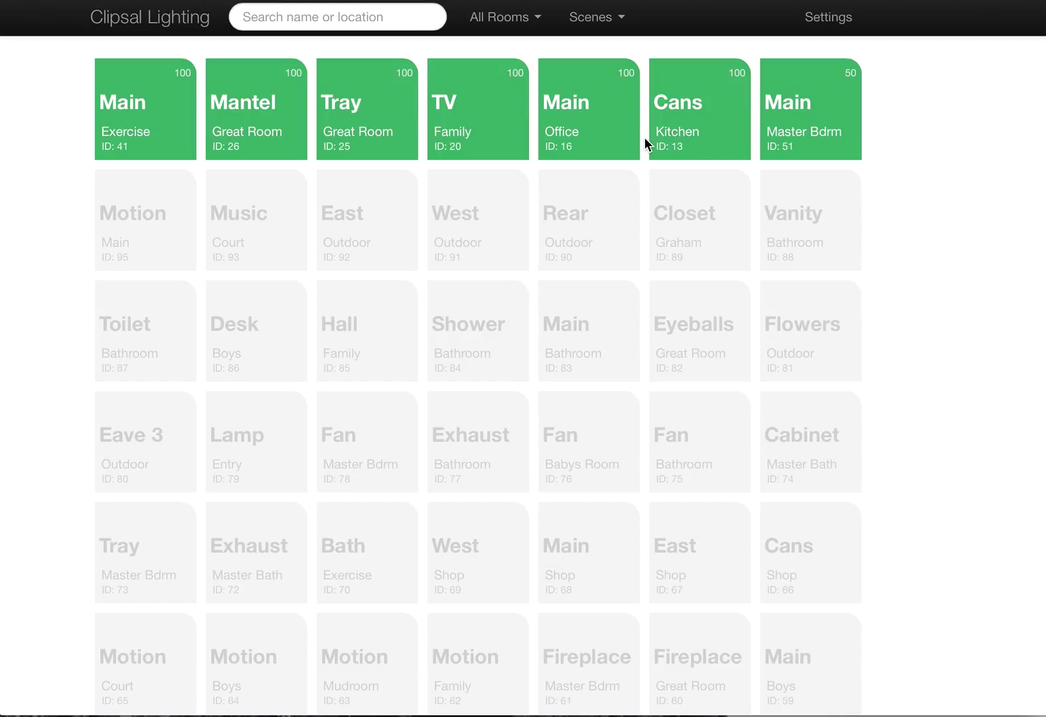
mouse_move(826, 122)
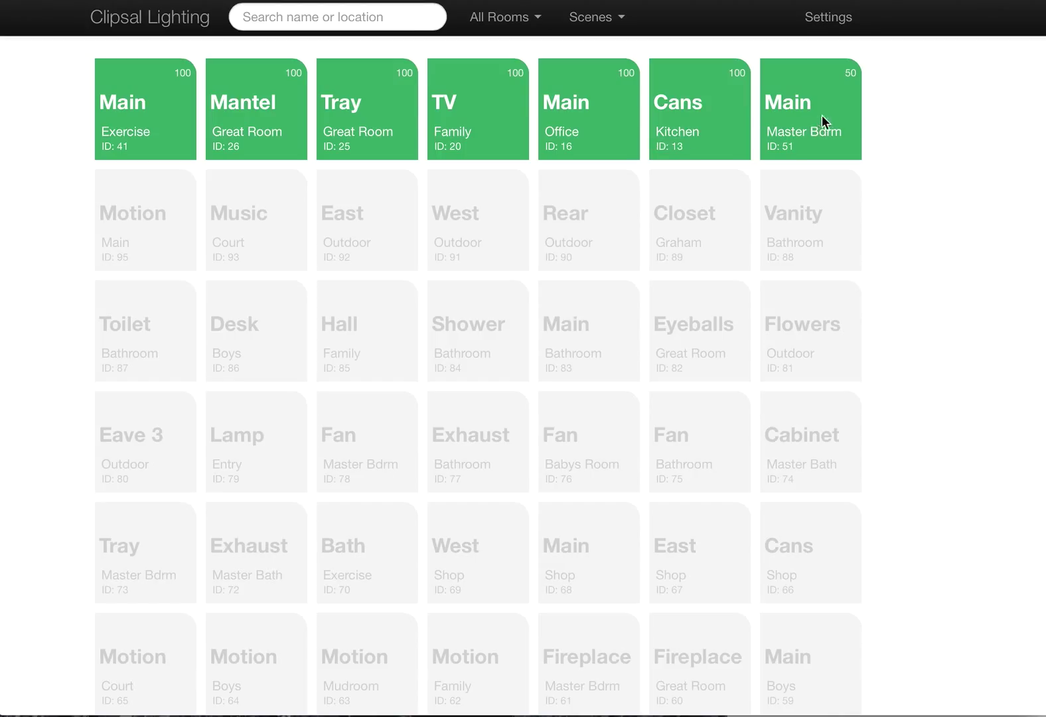
left_click(819, 110)
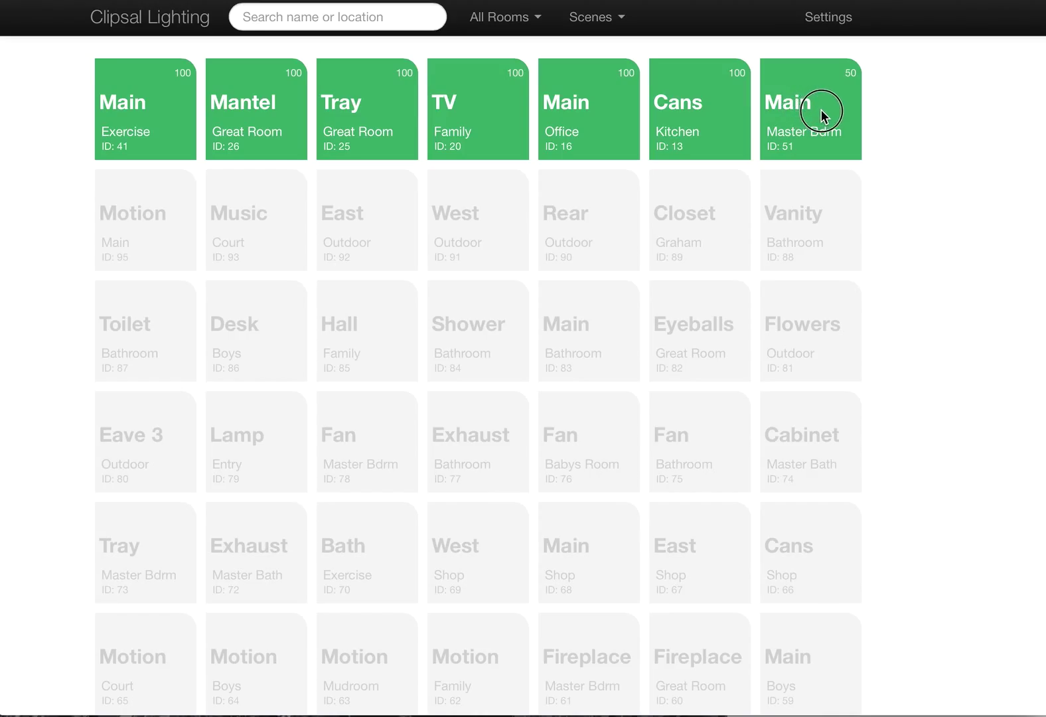